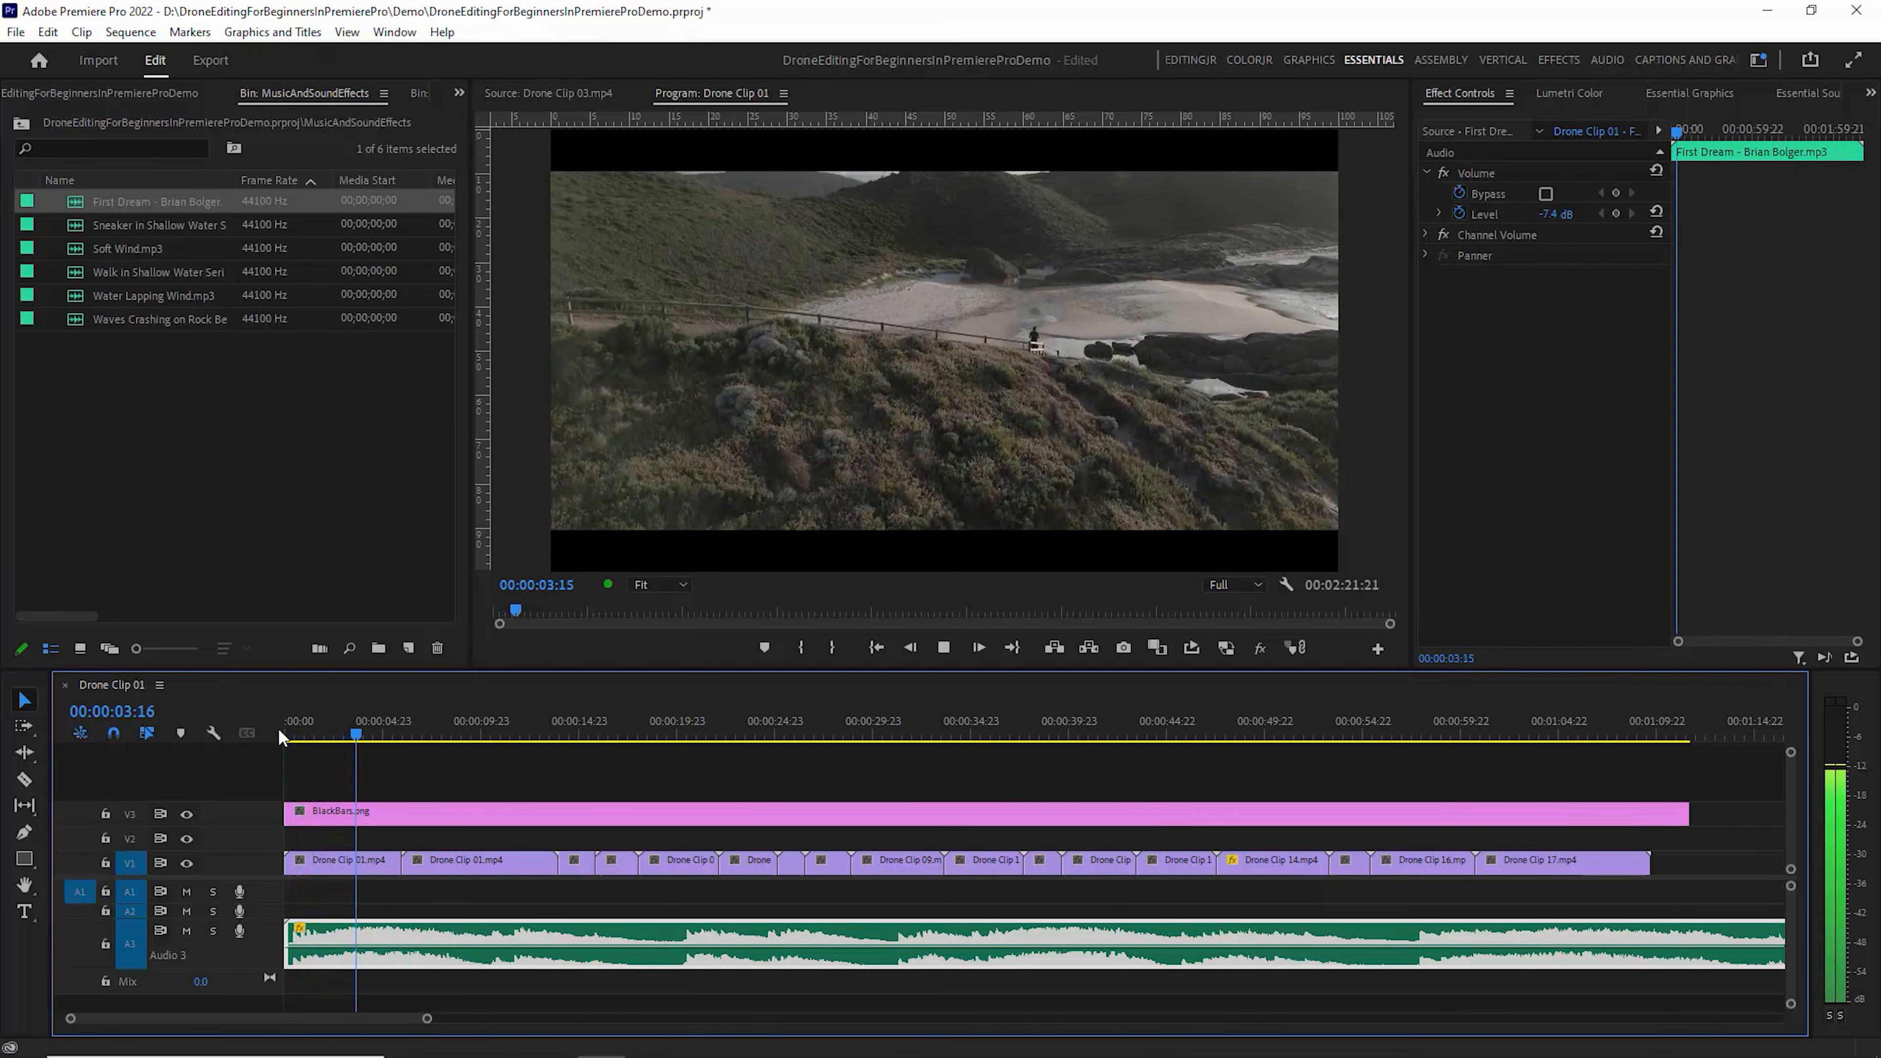
Step: Load Walk in Shallow Water Series.mp3 into the Source Monitor to preview its waveform
double_click(157, 272)
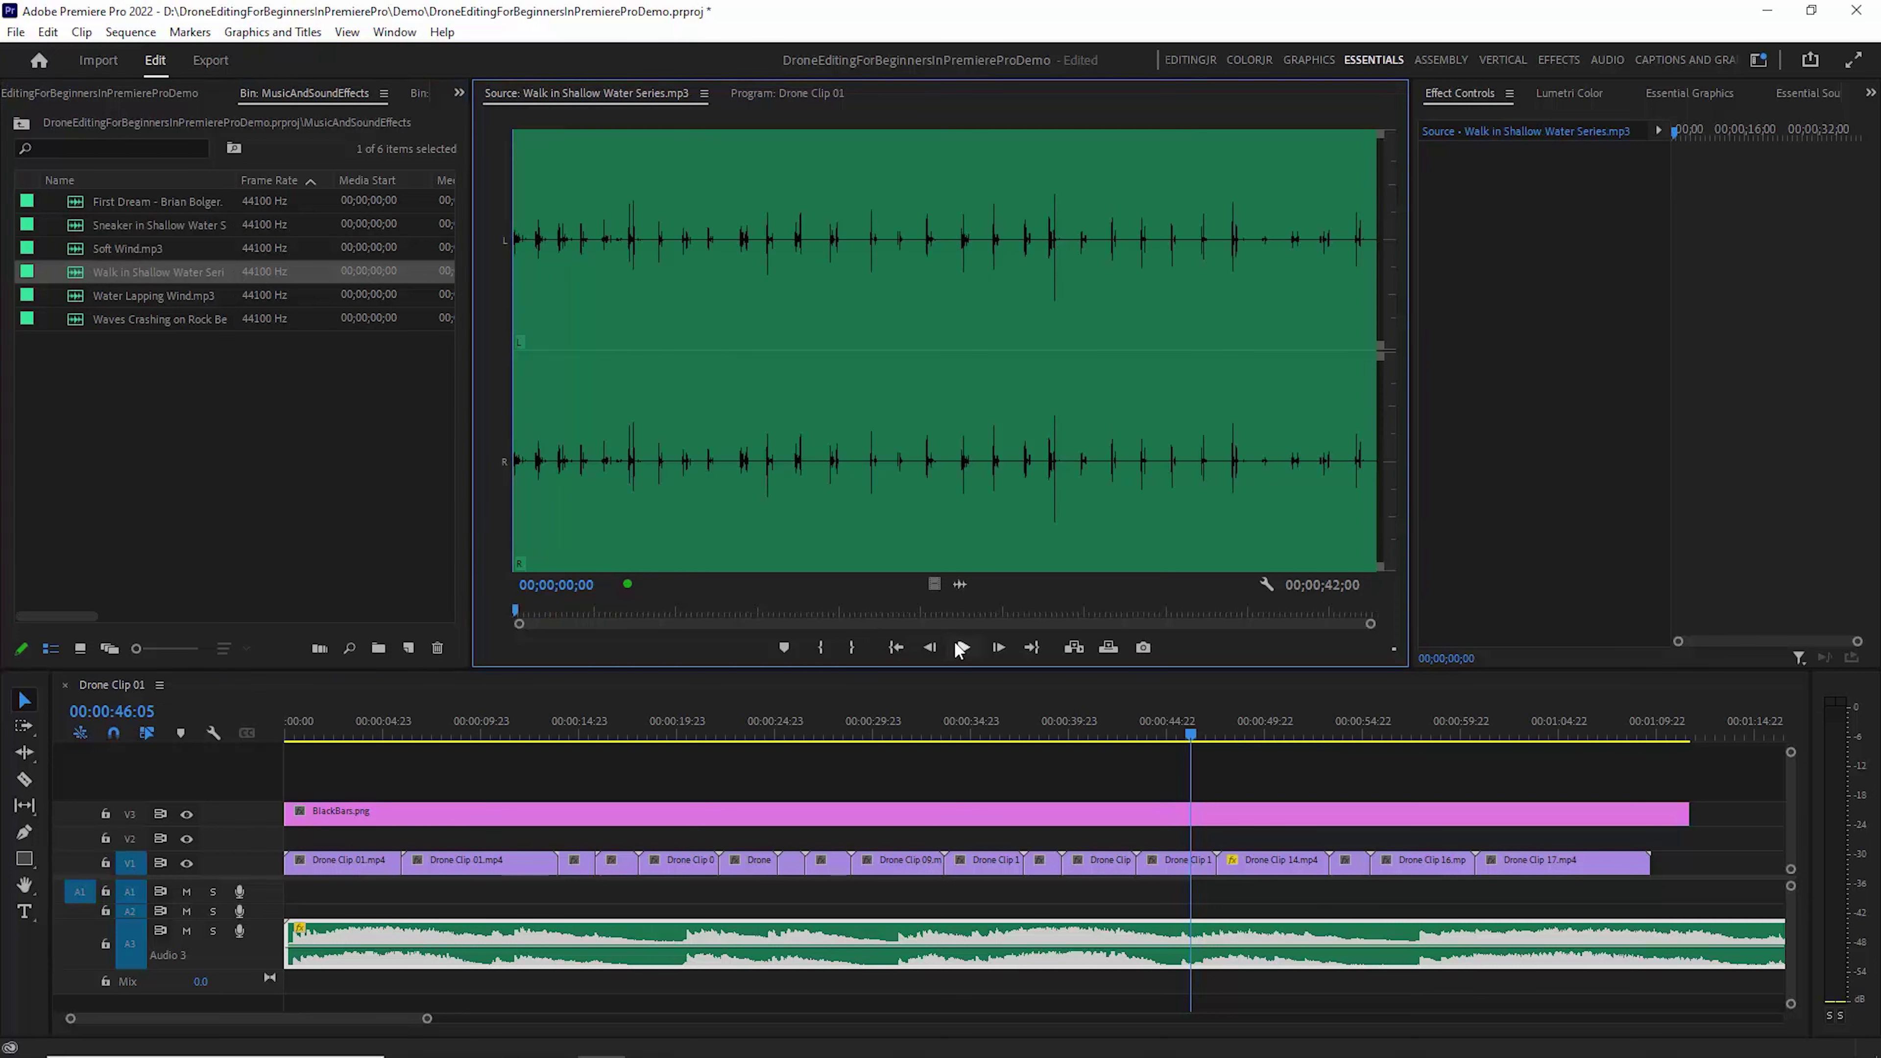